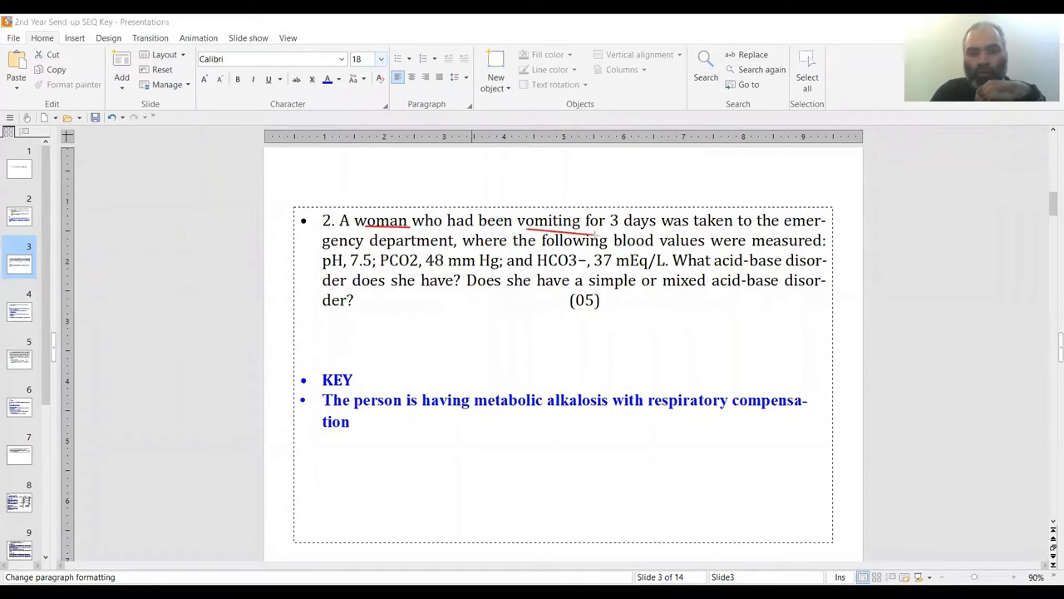
pyautogui.moveTo(746, 227)
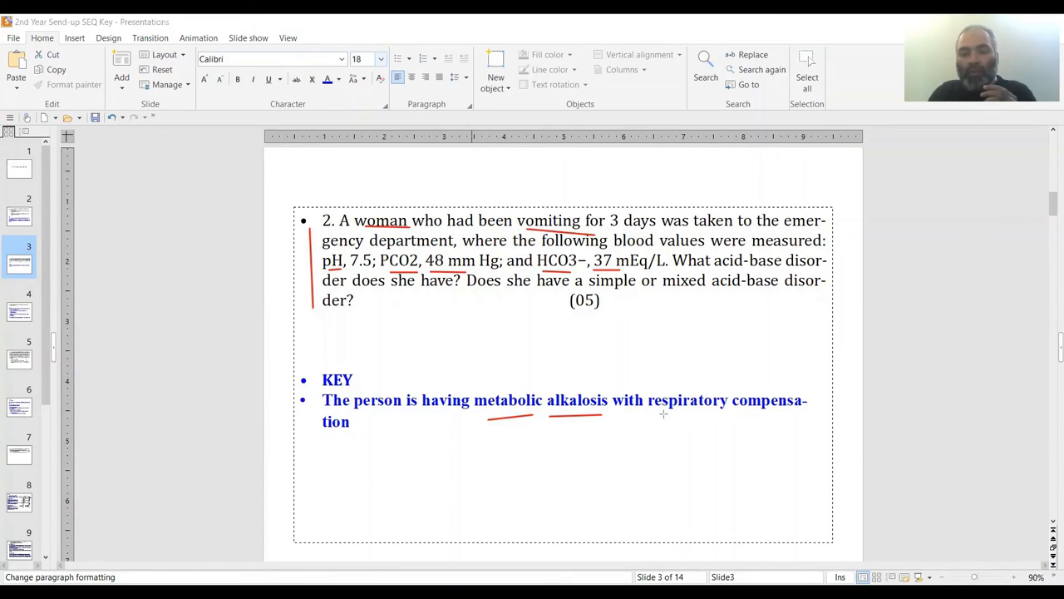
# Step: Underline "respiratory compensation" in the answer key with the red pen
pyautogui.moveTo(664, 413); pyautogui.dragTo(773, 426)
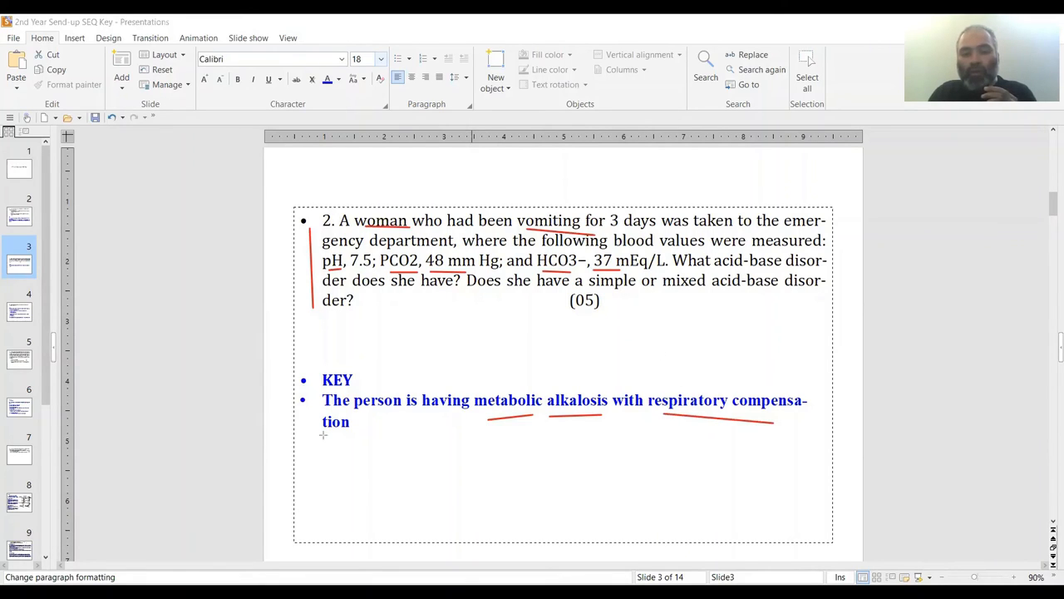